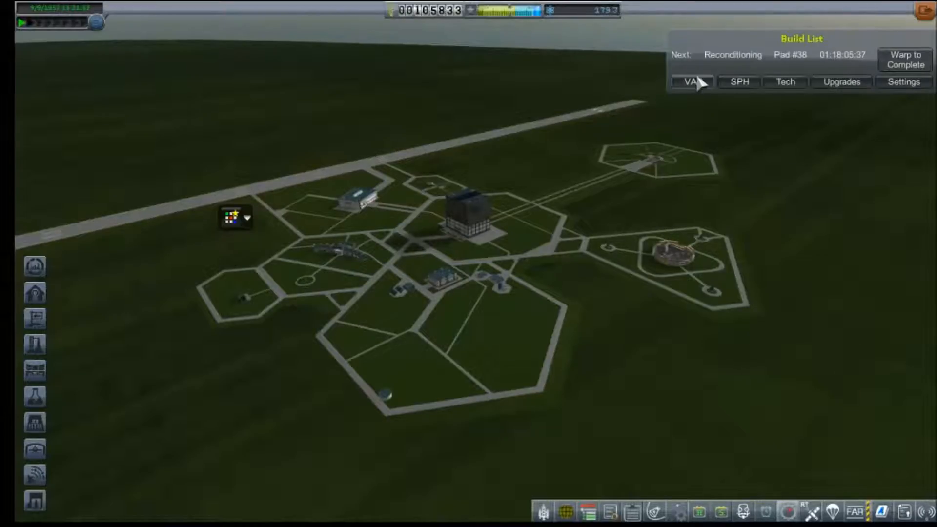
pyautogui.moveTo(708, 90)
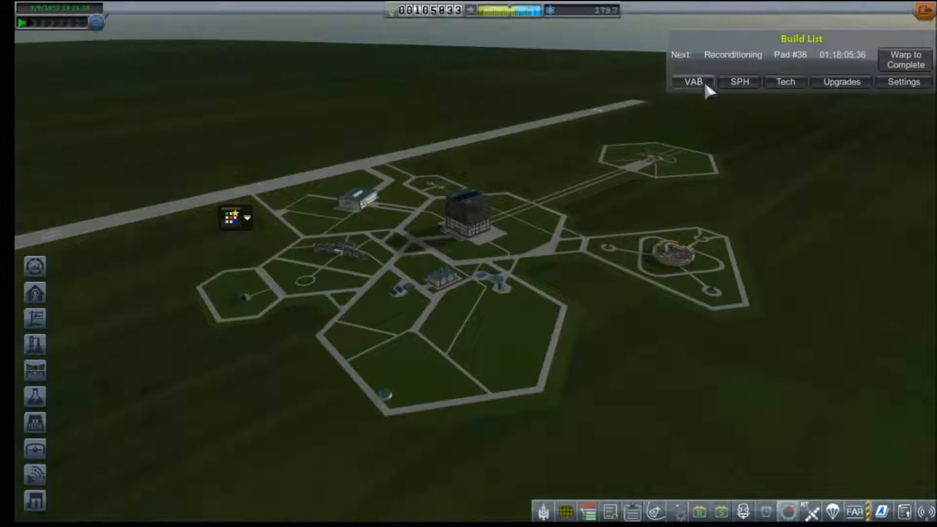
# Warp ahead from the VAB build queue until Pad #38 reconditioning finishes
pyautogui.click(695, 82)
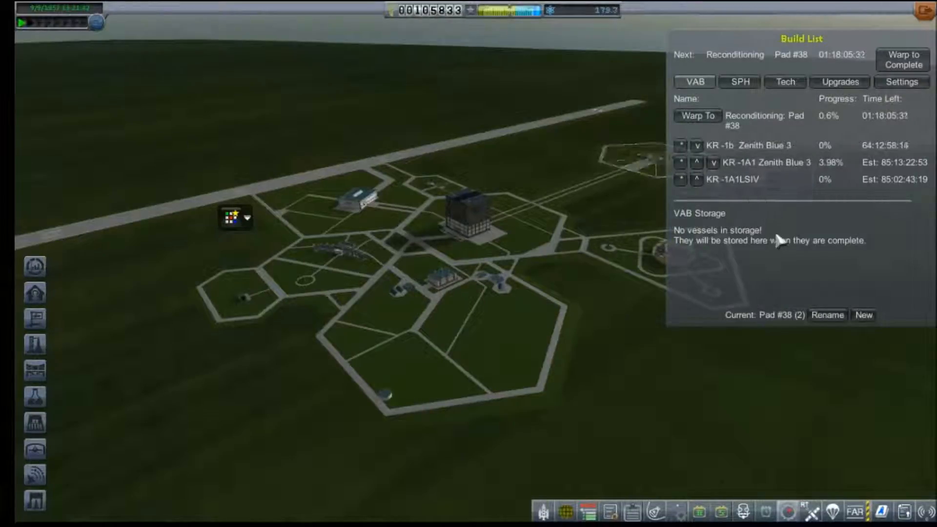
pyautogui.moveTo(781, 250)
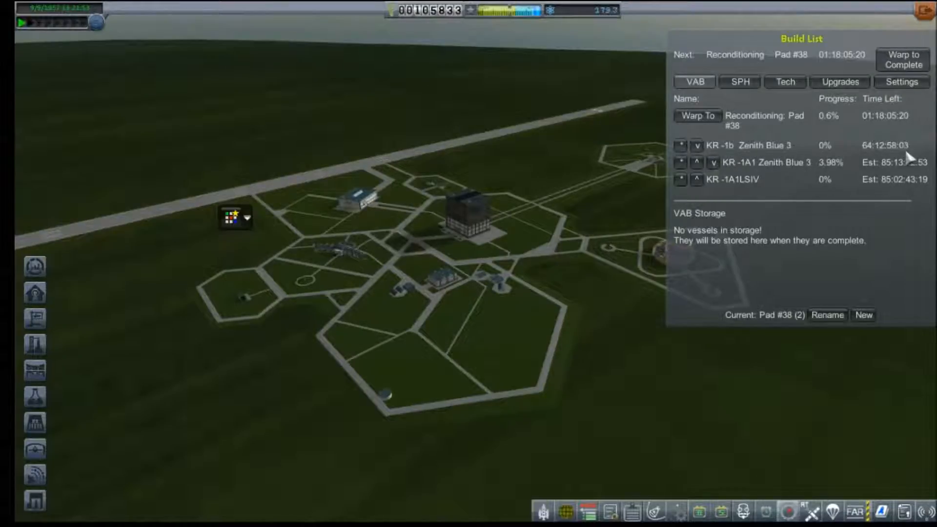
pyautogui.click(903, 60)
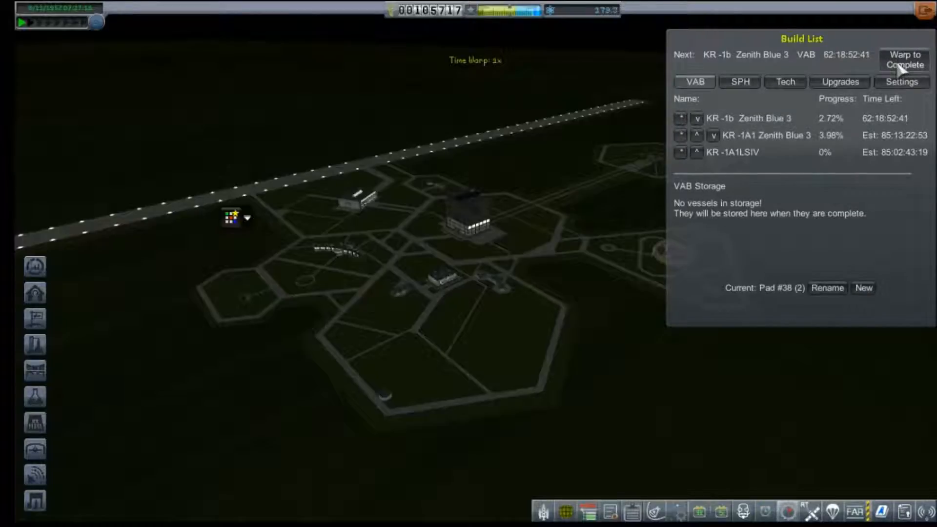
# Warp toward KR-1b Zenith Blue 3's completion while viewing the Tech research queue
pyautogui.click(905, 60)
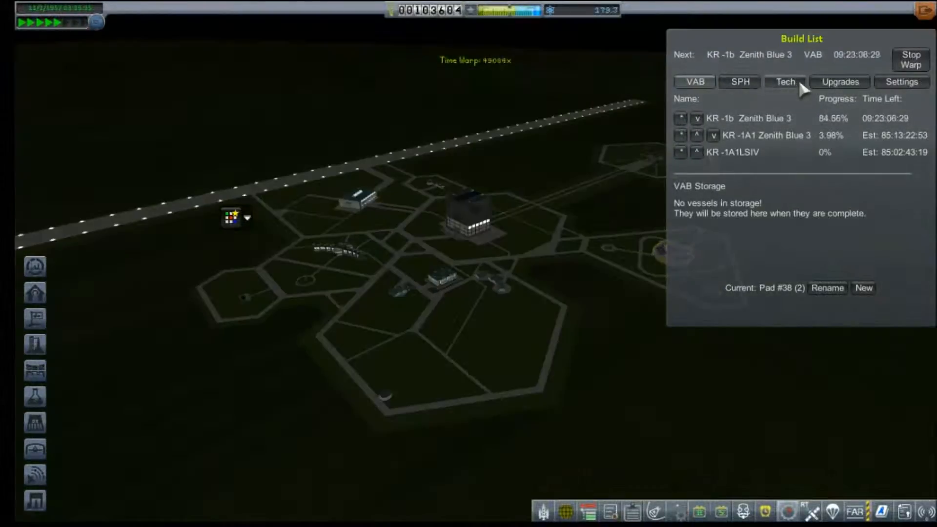
pyautogui.click(784, 82)
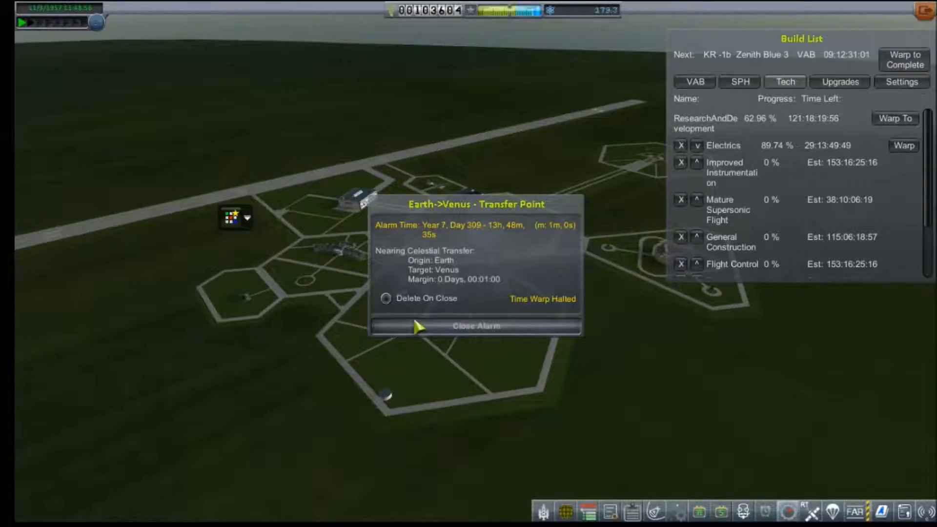
# Dismiss and delete the Earth->Venus transfer alarm from Kerbal Alarm Clock's list
pyautogui.click(475, 325)
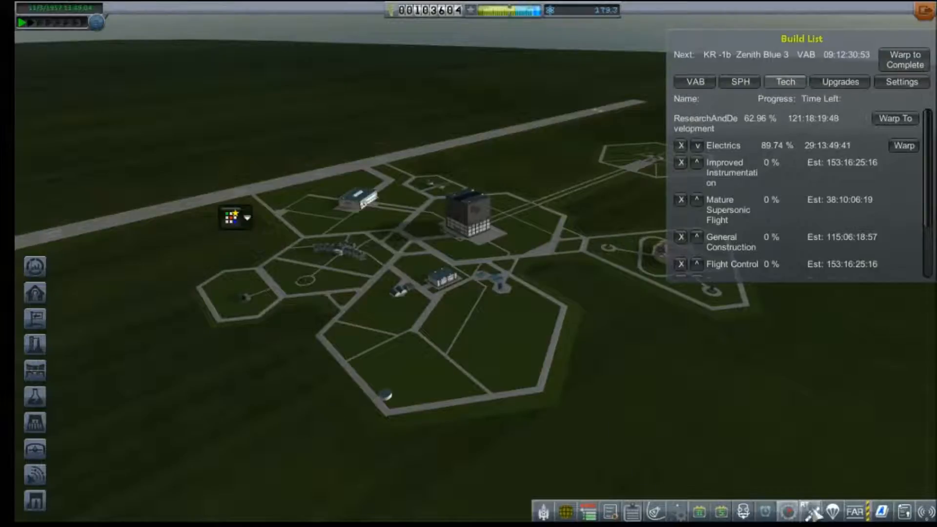
pyautogui.click(770, 512)
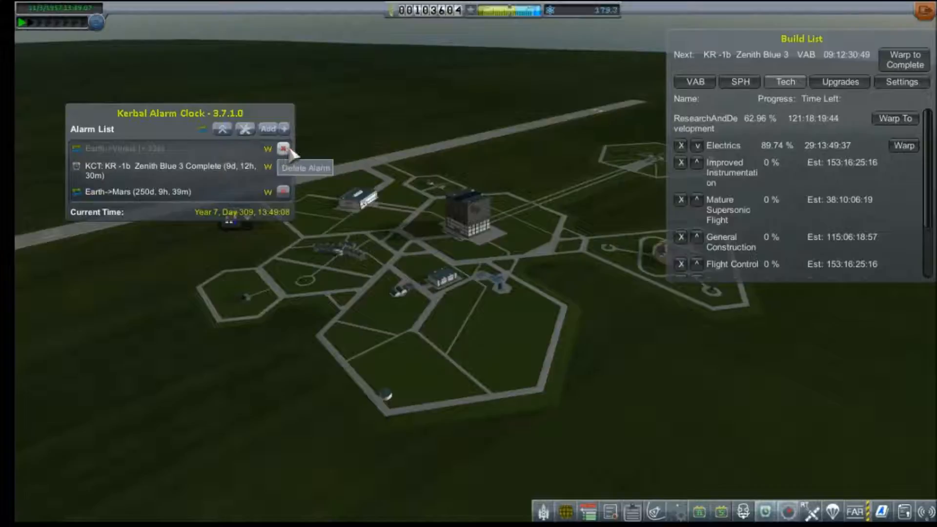
pyautogui.click(283, 149)
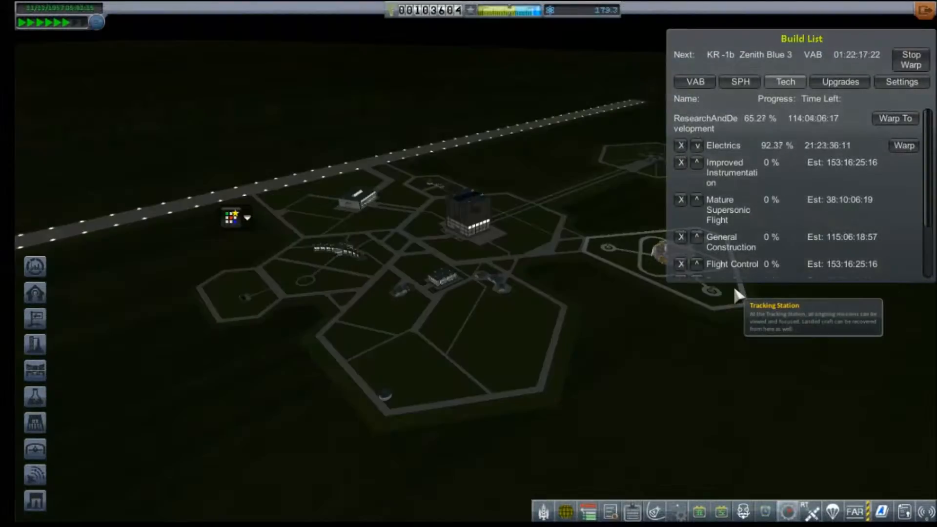
# Finish building KR-1b Zenith Blue 3 and start its rollout to Pad #38
pyautogui.click(895, 118)
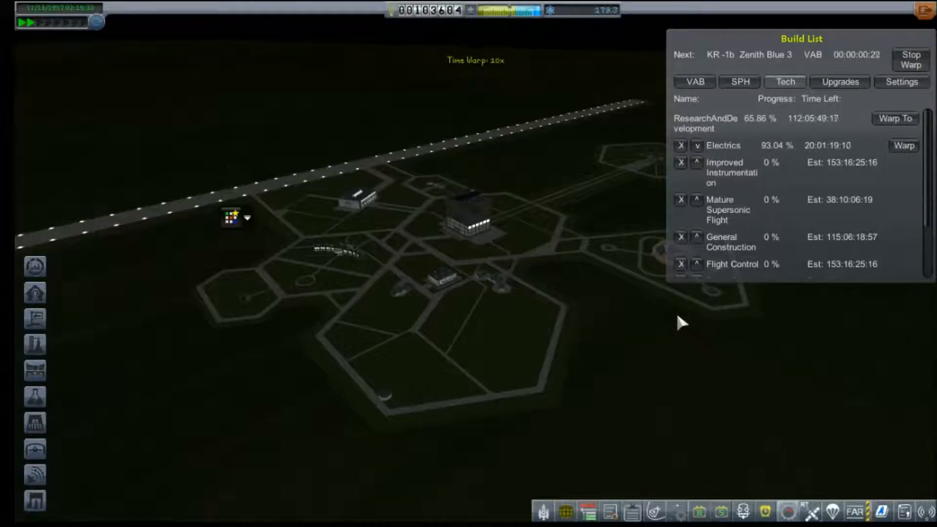
pyautogui.click(909, 59)
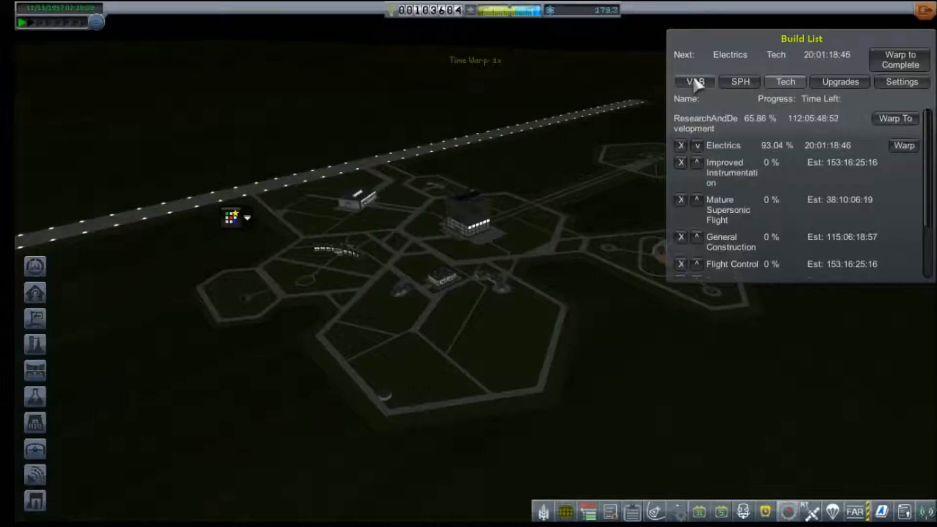
pyautogui.click(694, 82)
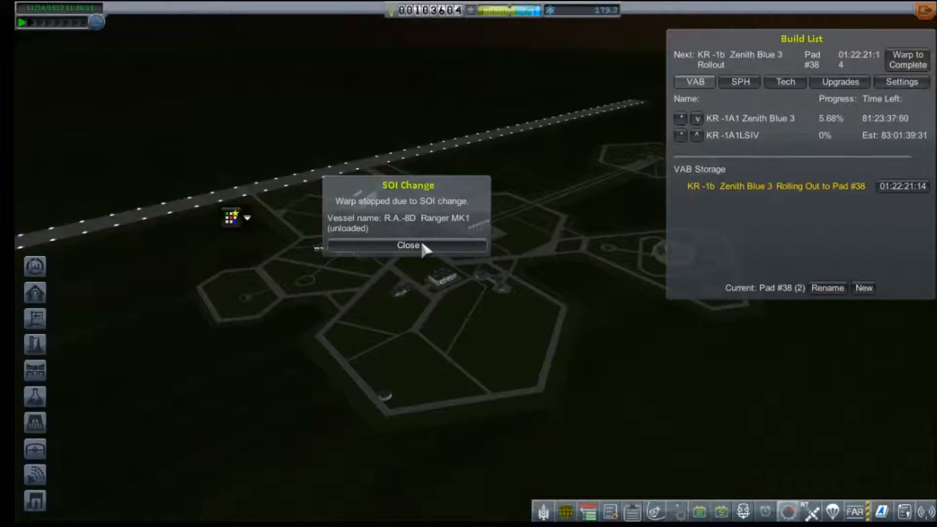
# Clear the SOI change notice and warp until KR-1b Zenith Blue 3's rollout finishes
pyautogui.click(407, 245)
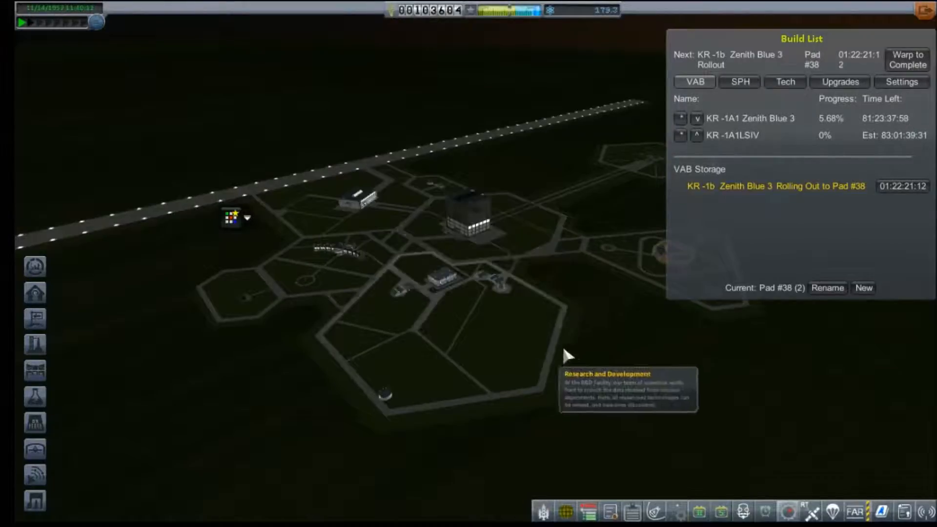
pyautogui.moveTo(35, 475)
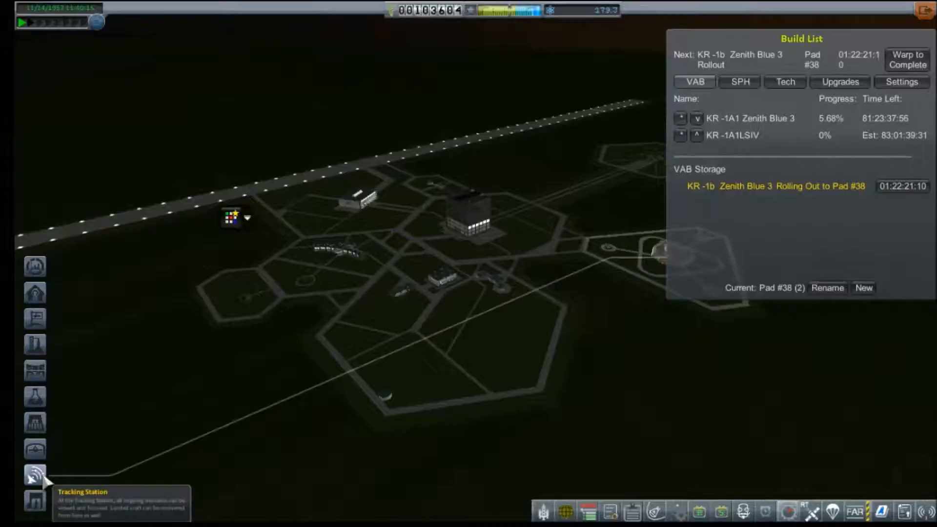
pyautogui.moveTo(643, 257)
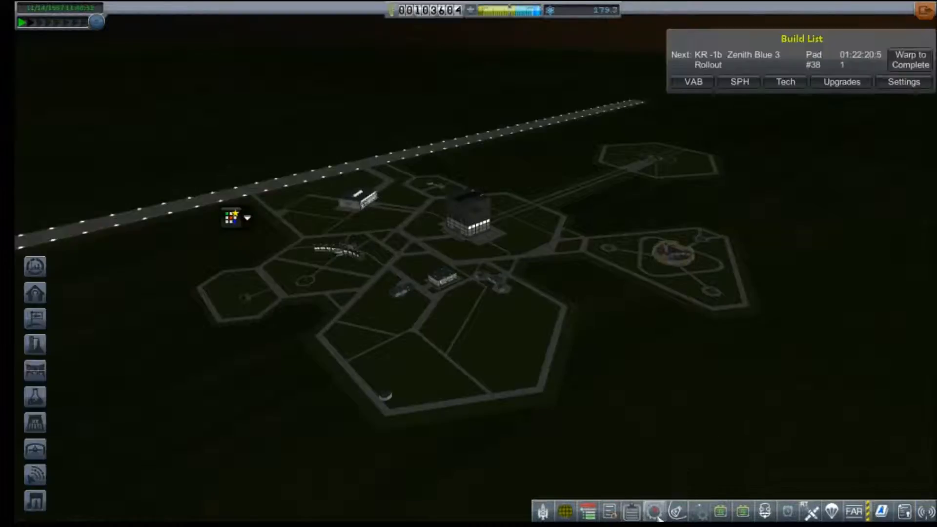
pyautogui.click(910, 59)
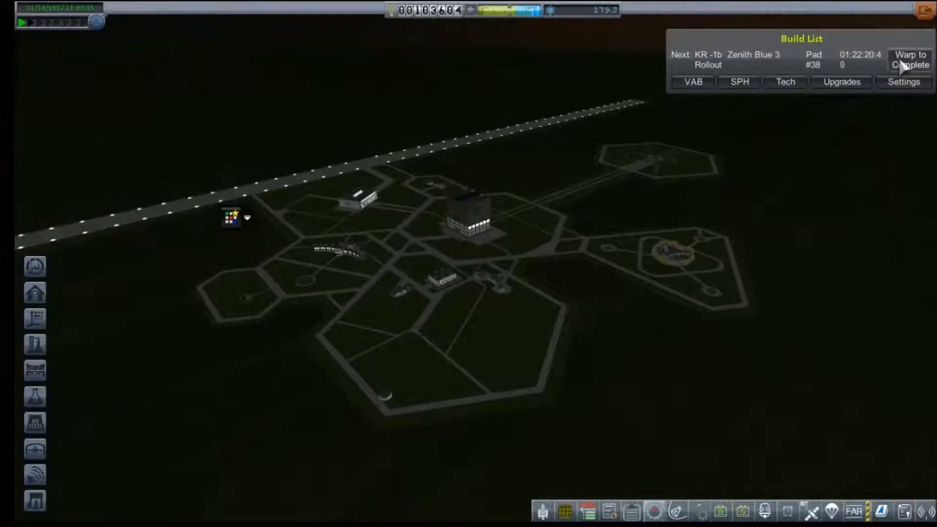
pyautogui.click(910, 59)
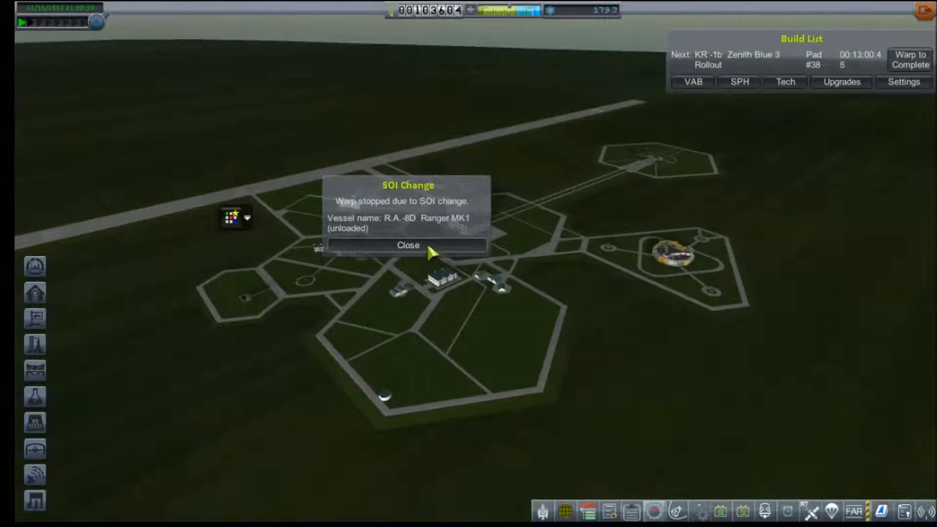
pyautogui.click(407, 245)
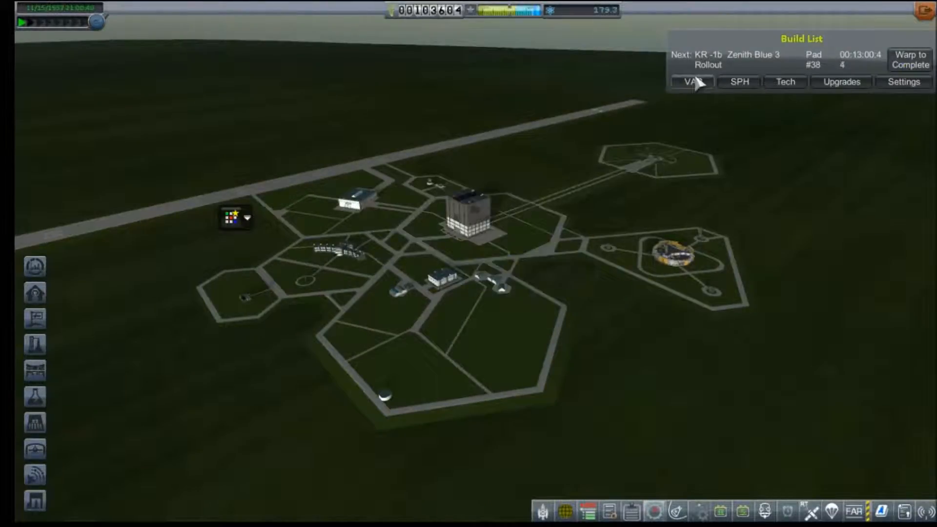
# From the VAB queue, complete the rollout and fast-forward time toward dawn for launch
pyautogui.click(694, 82)
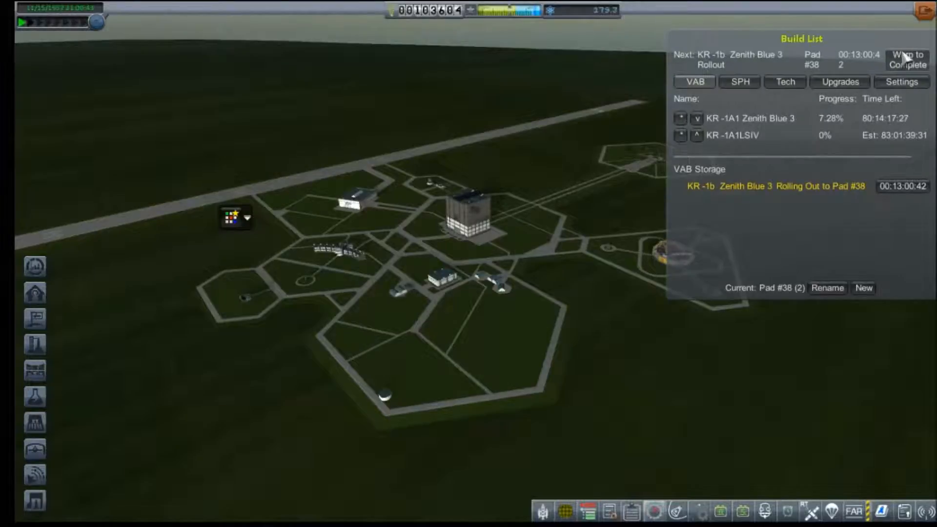
pyautogui.click(907, 59)
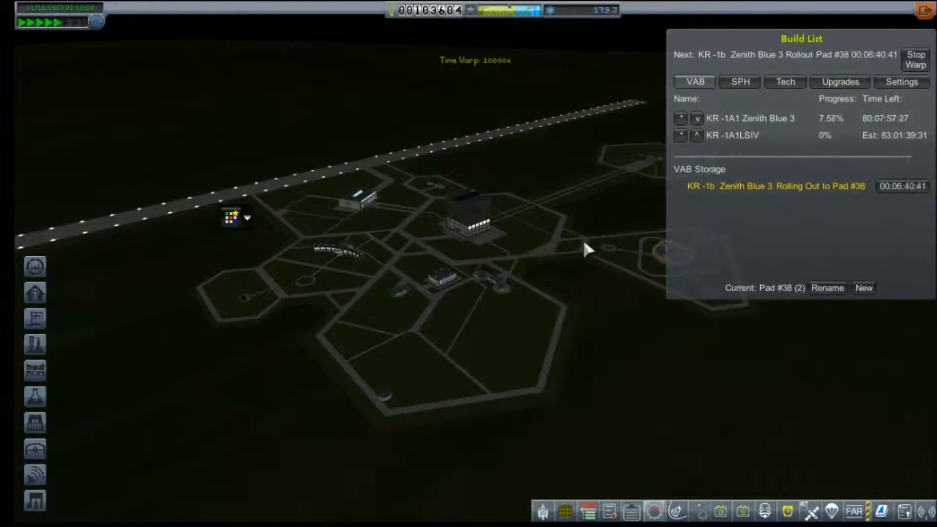
pyautogui.moveTo(555, 314)
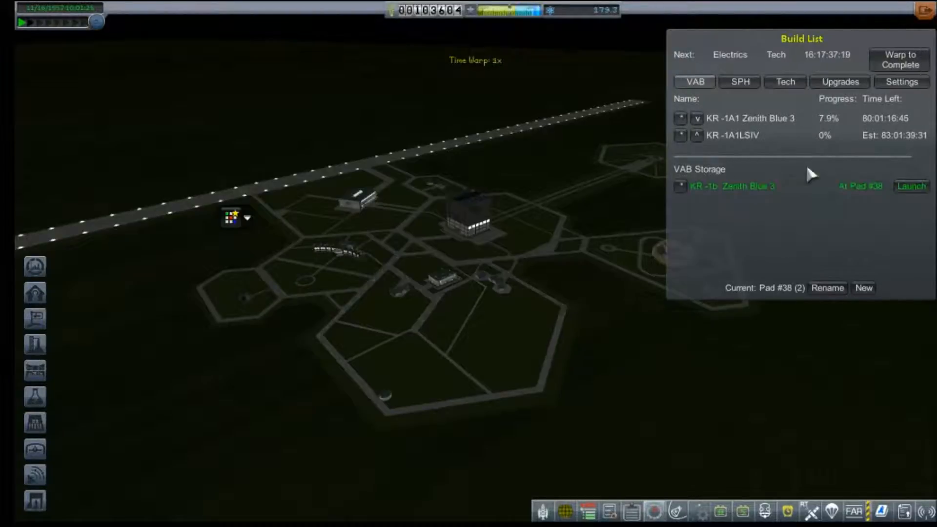
pyautogui.click(901, 59)
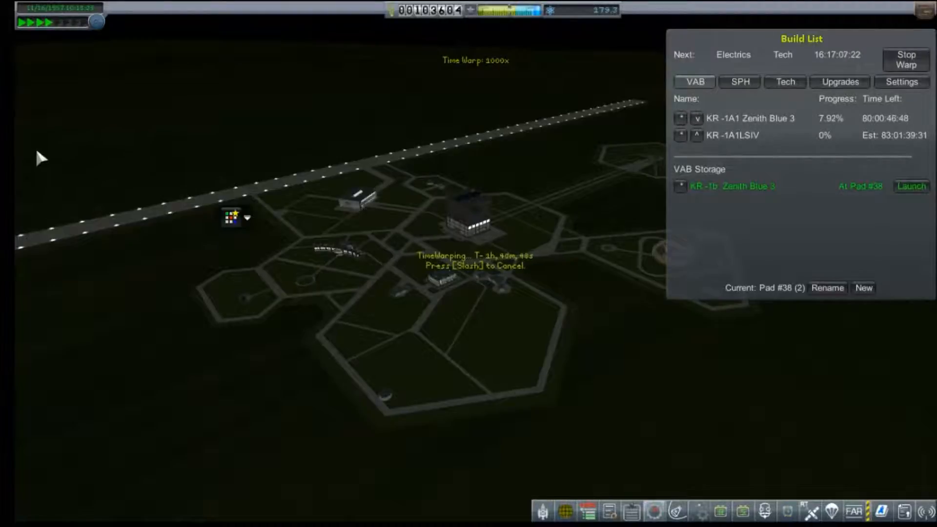
pyautogui.moveTo(301, 370)
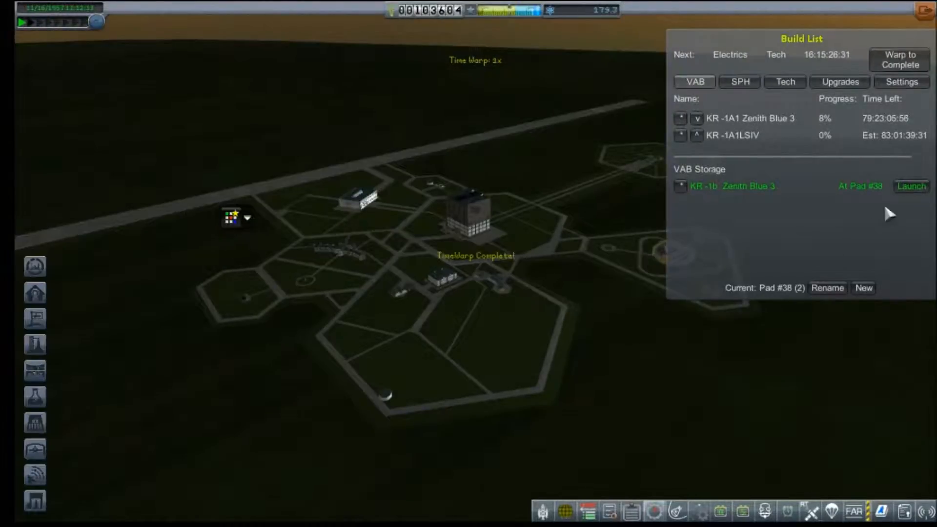
# Launch KR-1b Zenith Blue 3 from Pad #38 with Valentina Kerman in the Mk1 Pod
pyautogui.click(911, 186)
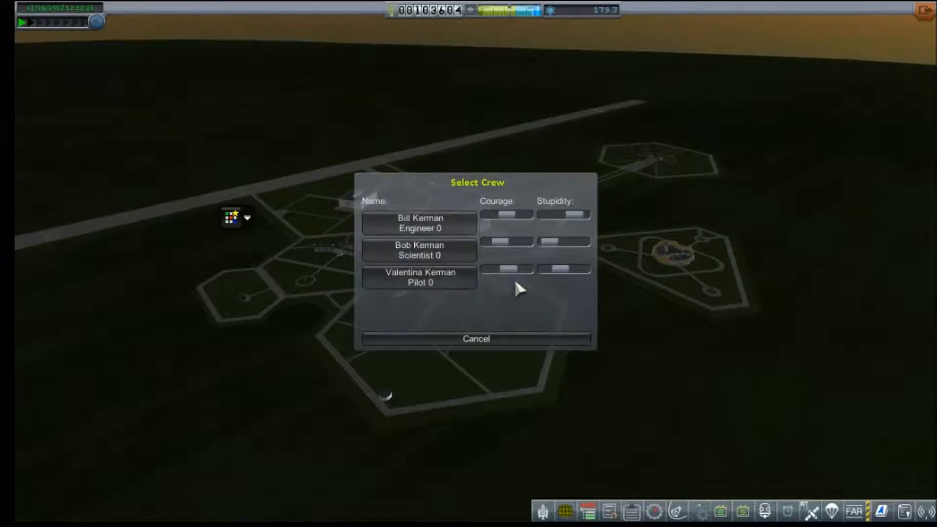
pyautogui.click(420, 277)
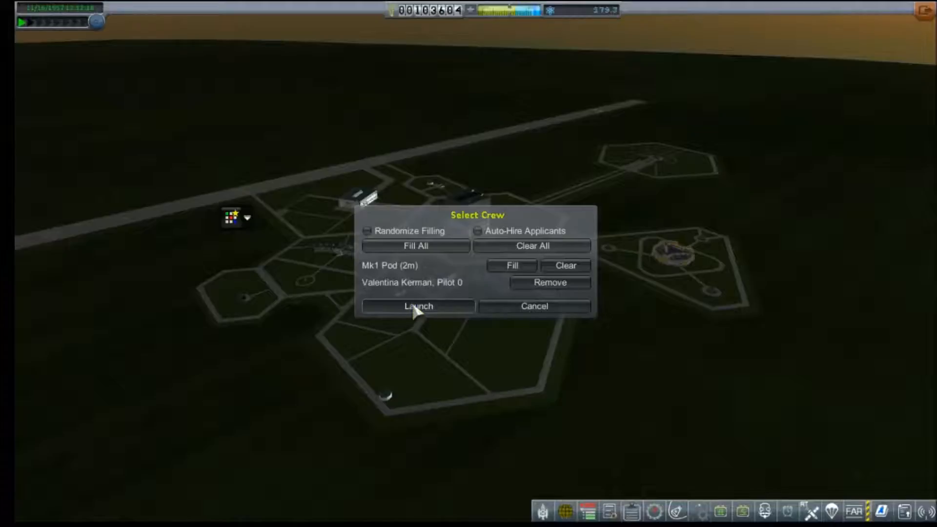
pyautogui.click(418, 306)
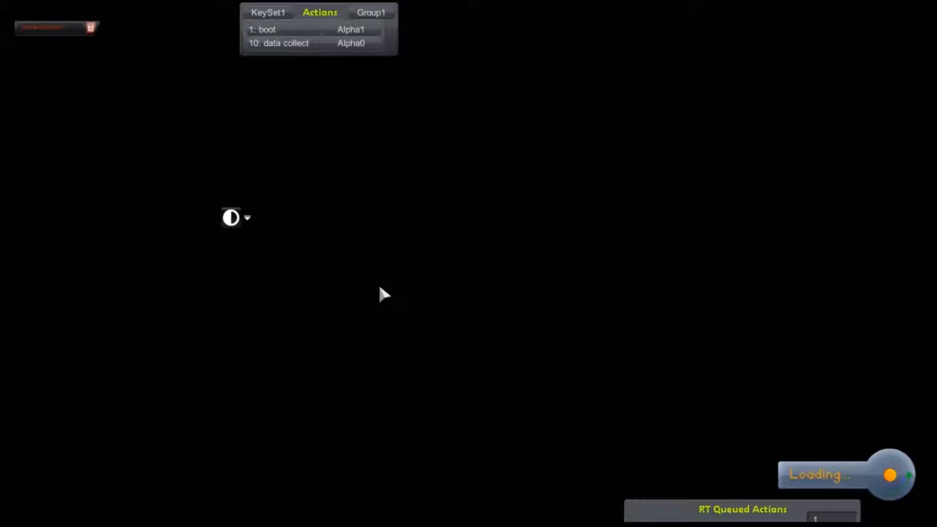
# Look over Zenith Blue 3 standing on the pad after the flight scene loads
pyautogui.click(230, 218)
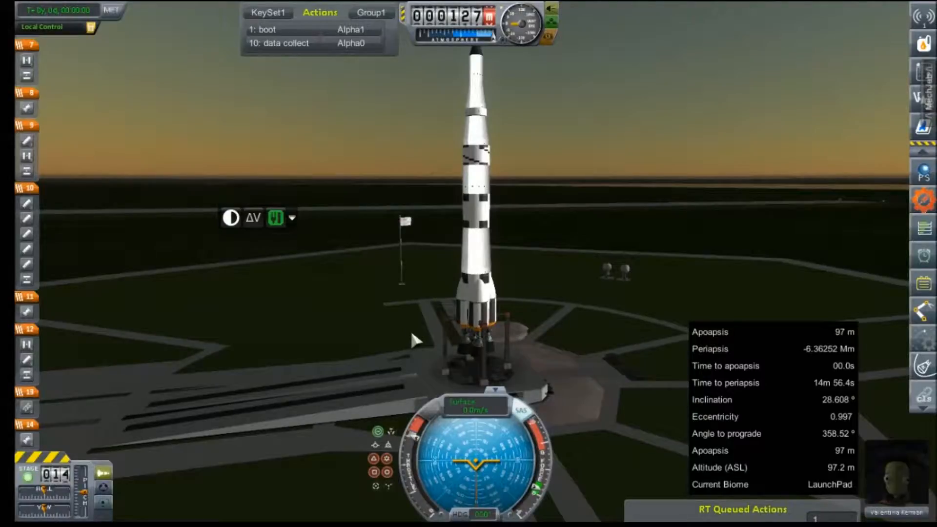
pyautogui.scroll(-3)
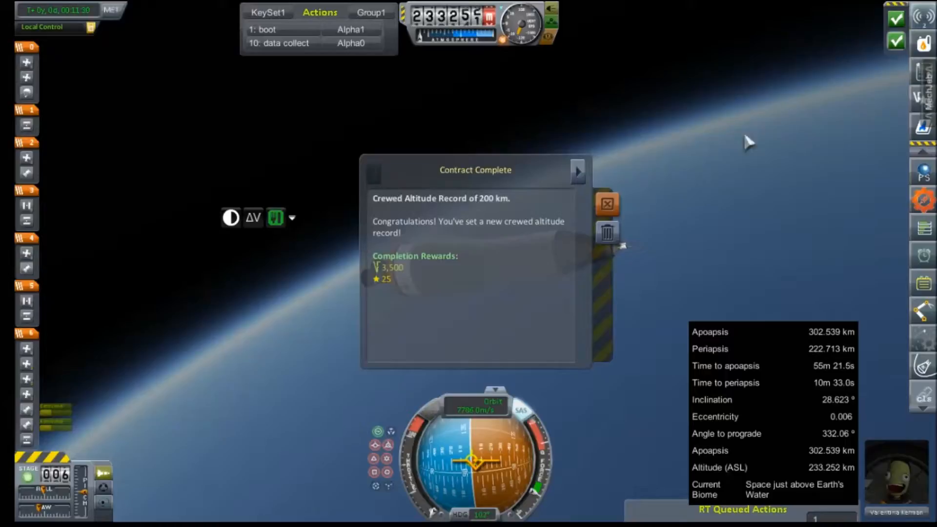
pyautogui.moveTo(502, 210)
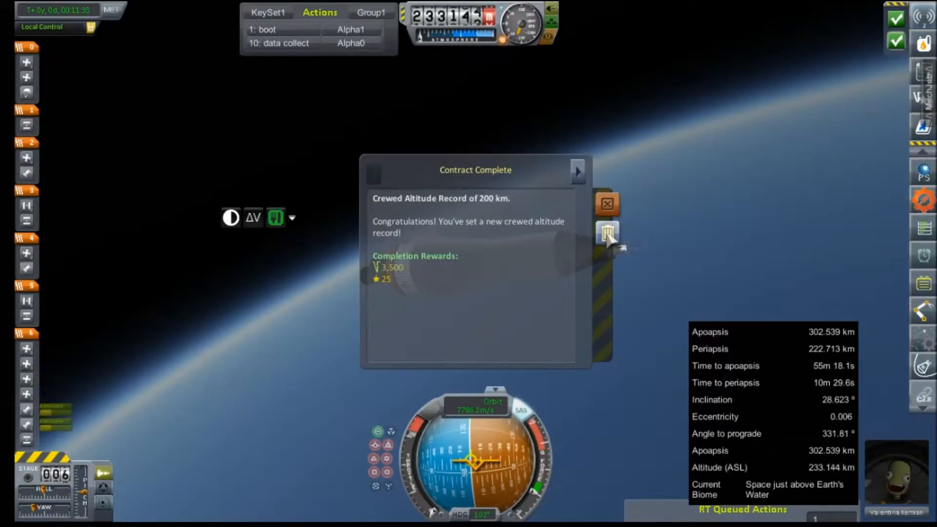
# Clear the completed crewed 200 km altitude record contract notice in orbit
pyautogui.click(607, 204)
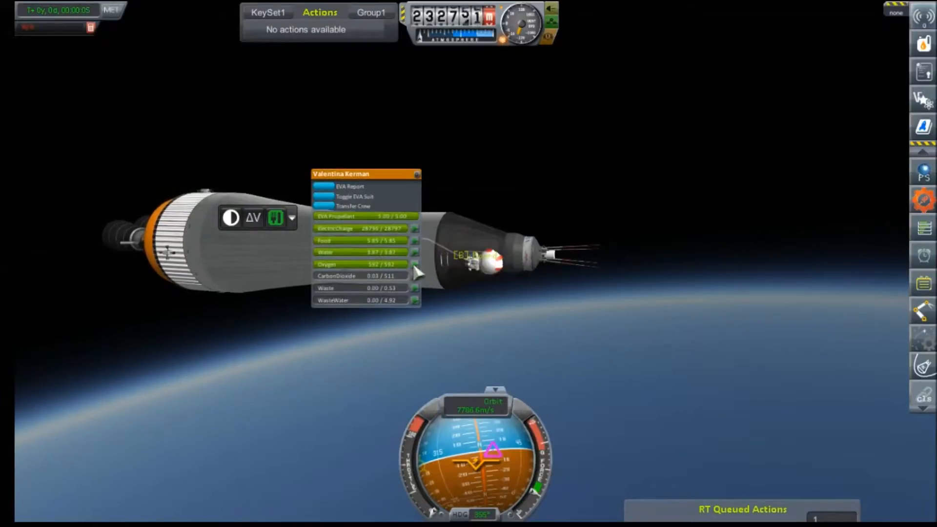
# Close Valentina's resource and action panel during her first orbital EVA
pyautogui.click(349, 186)
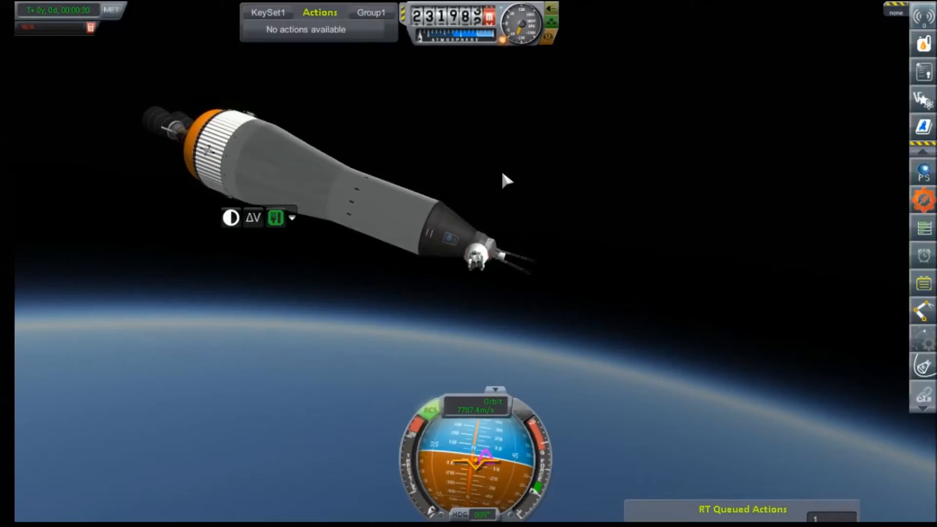
pyautogui.moveTo(594, 226)
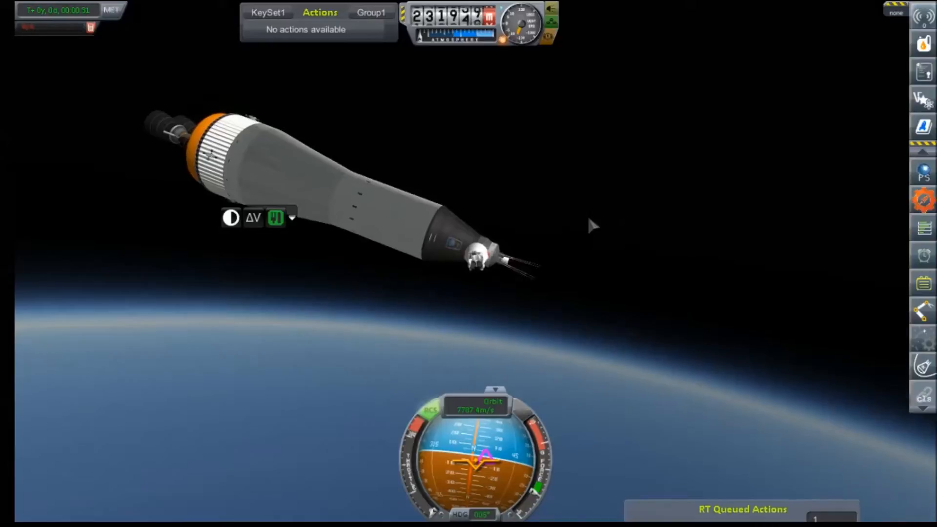